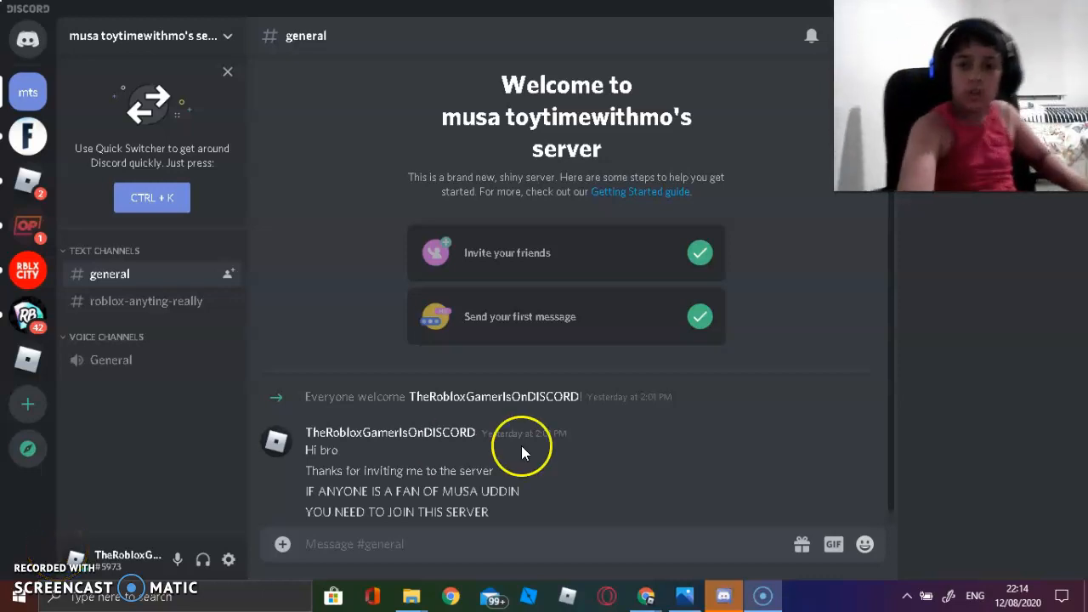
pyautogui.moveTo(893, 285)
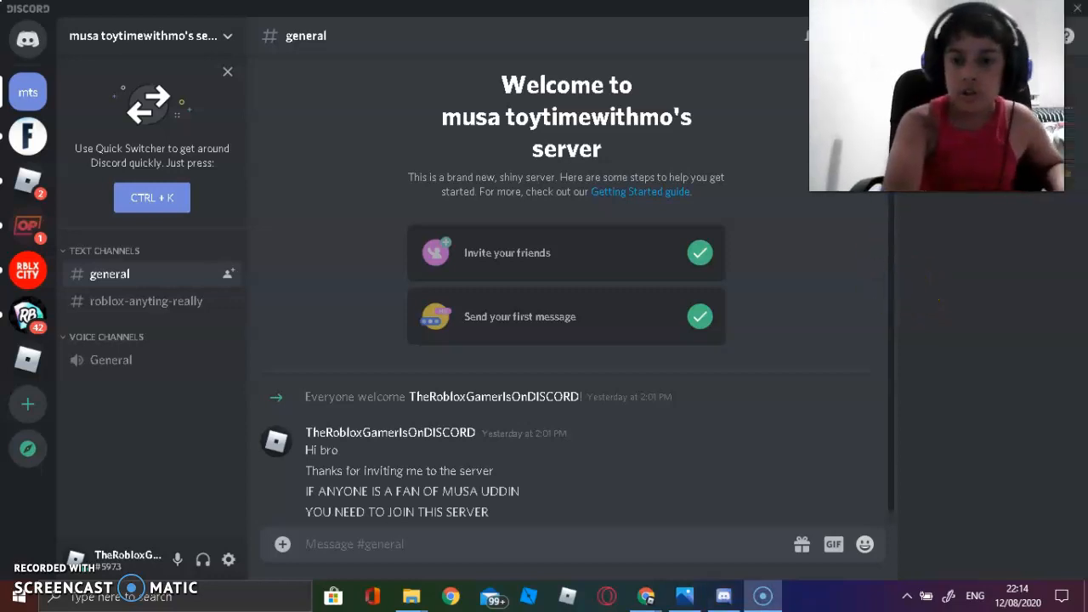
# Search YouTube in Chrome for 'Musa uddin' to list matching channels and videos
pyautogui.click(874, 35)
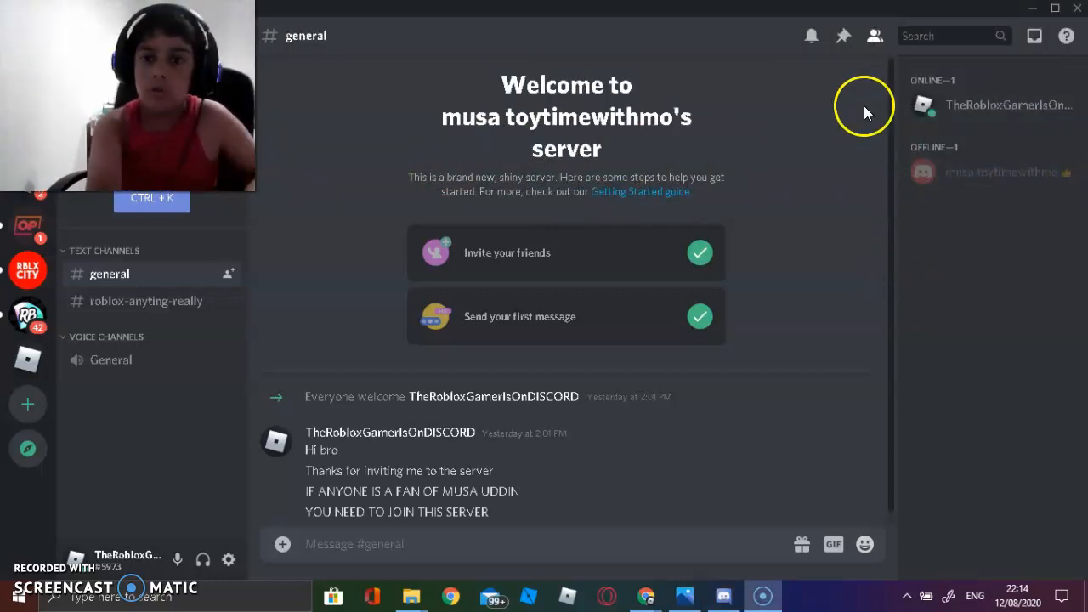
pyautogui.click(644, 595)
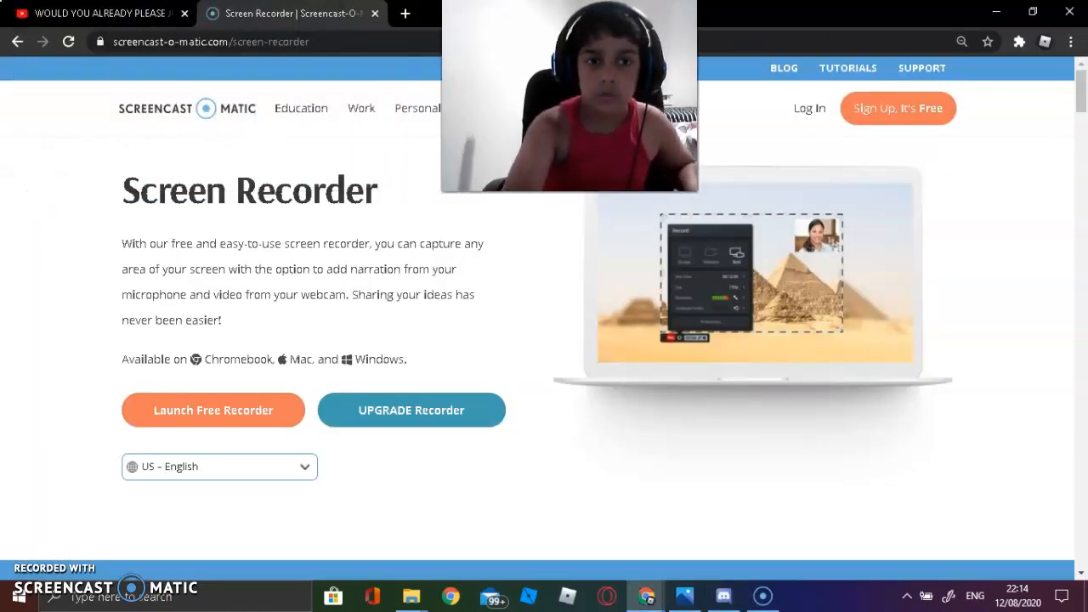
pyautogui.click(102, 13)
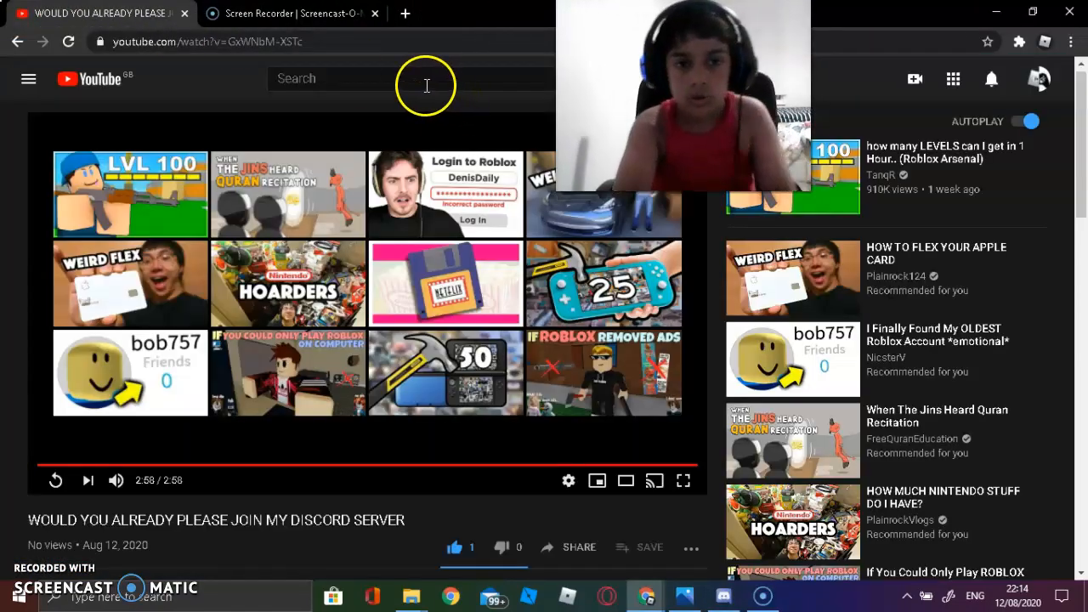
pyautogui.write('Musa uddin')
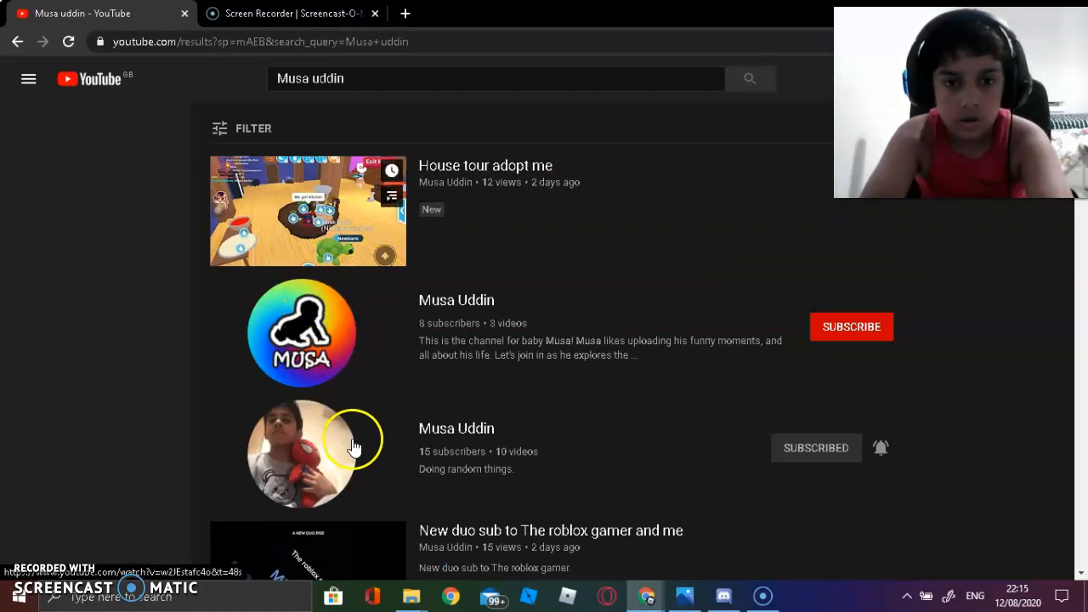
# Open the 15-subscriber Musa Uddin channel, then return to Discord's general channel
pyautogui.click(28, 78)
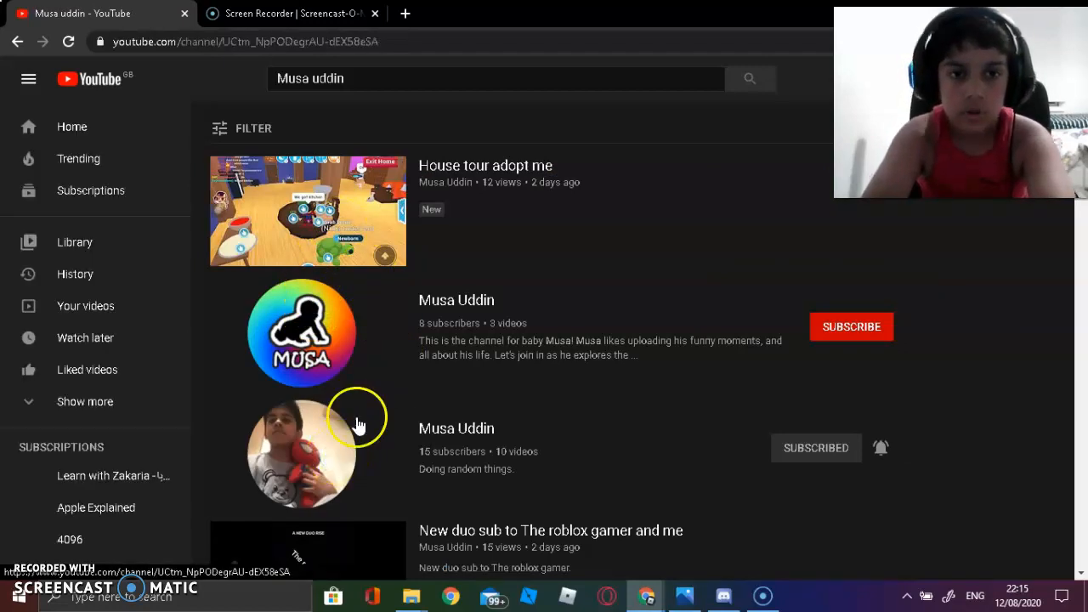
pyautogui.moveTo(417, 63)
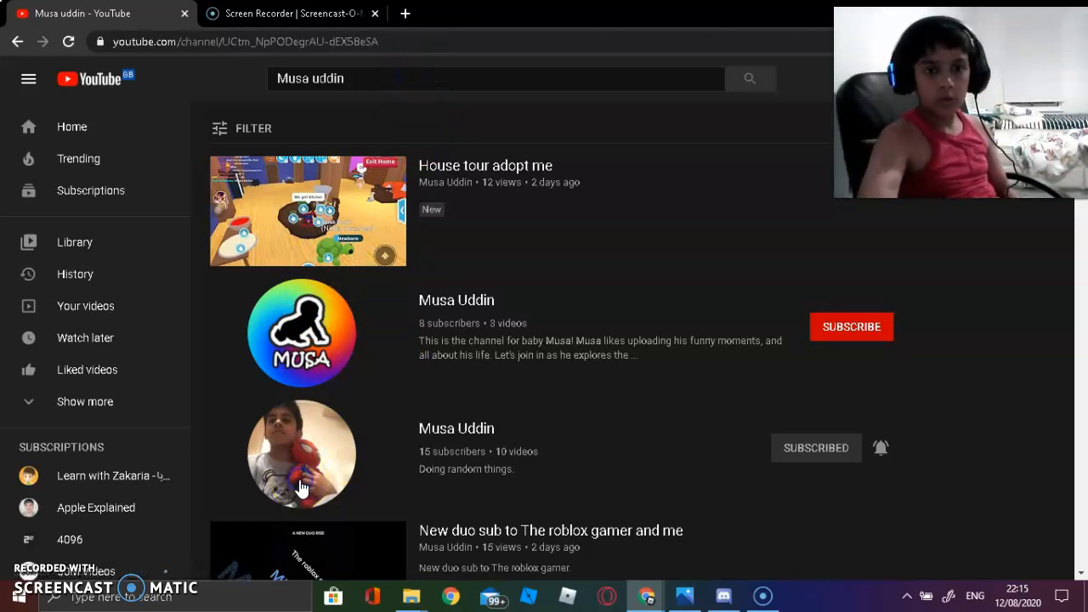
pyautogui.click(302, 454)
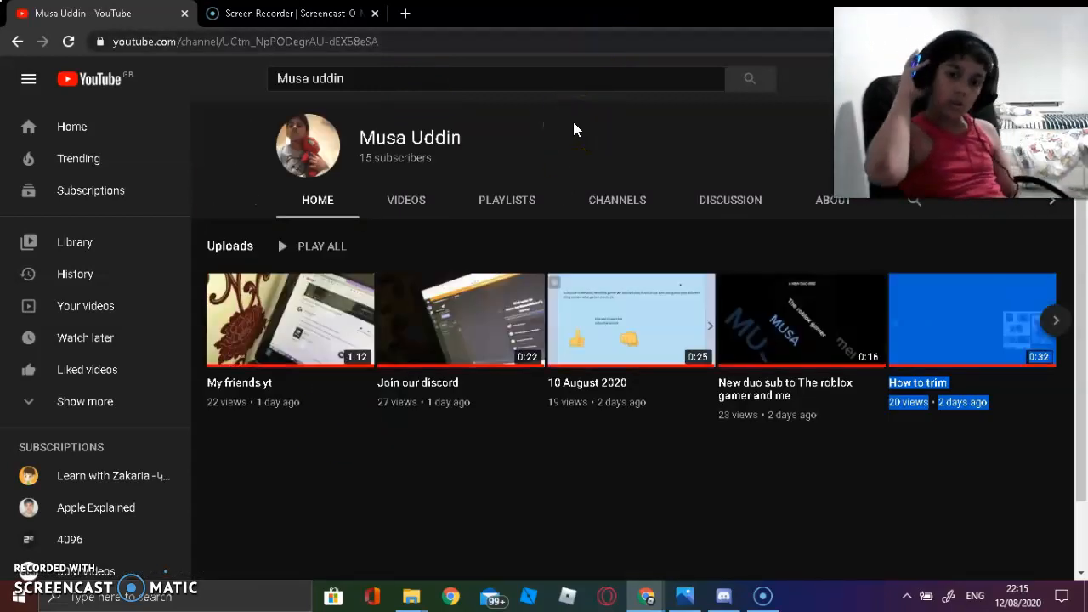
pyautogui.moveTo(453, 299)
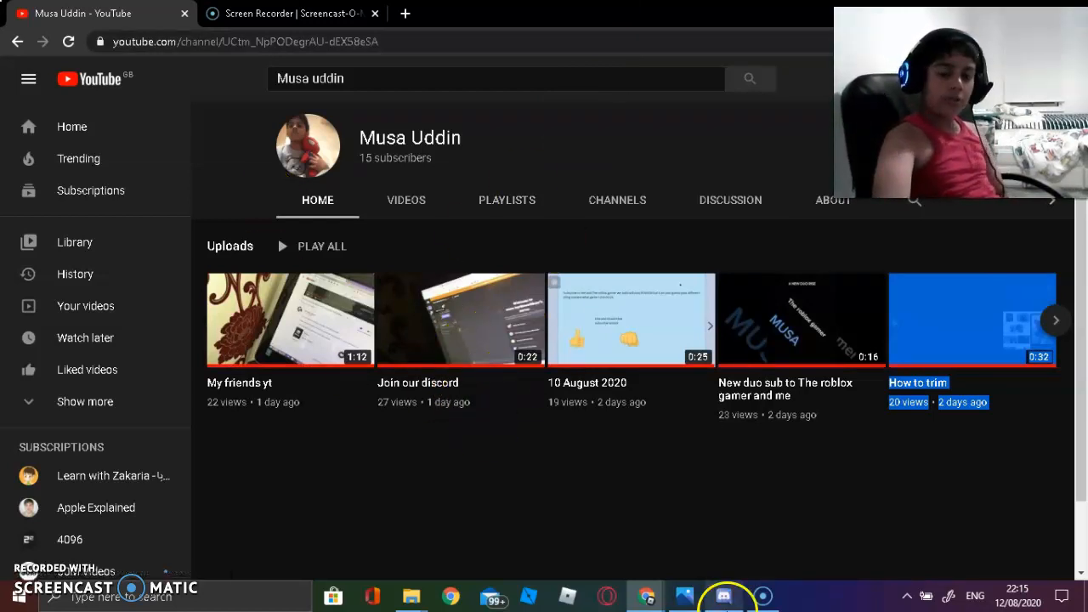
pyautogui.click(724, 596)
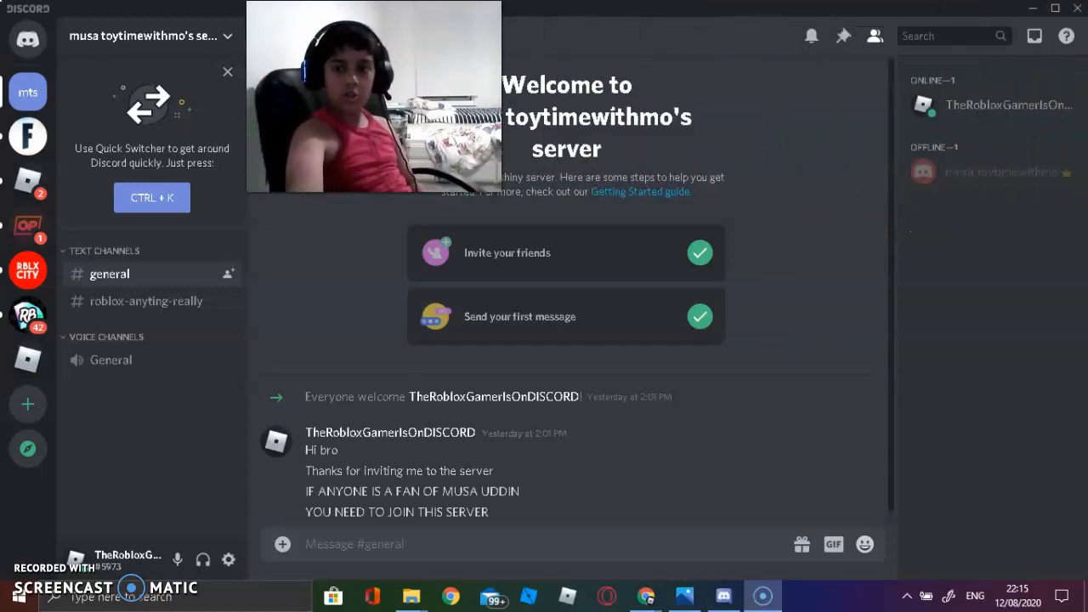
pyautogui.click(227, 71)
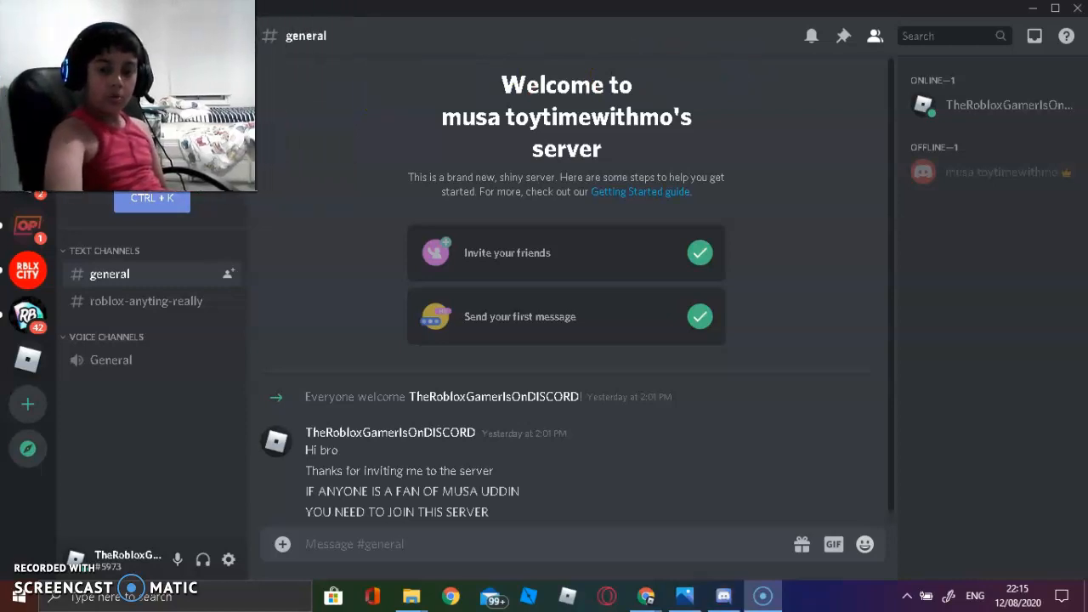
pyautogui.moveTo(522, 276)
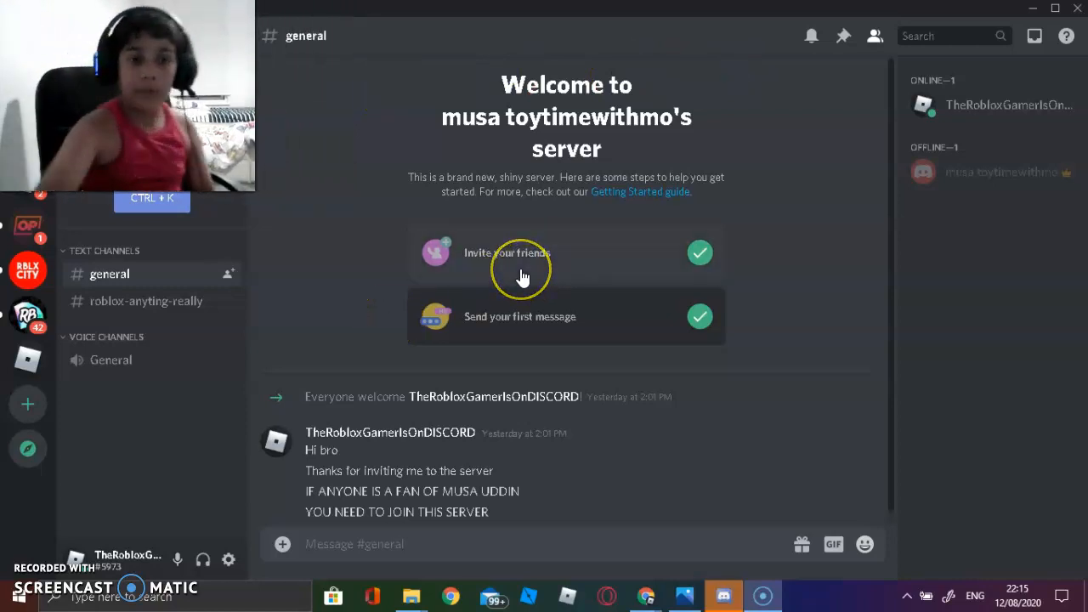
pyautogui.click(522, 253)
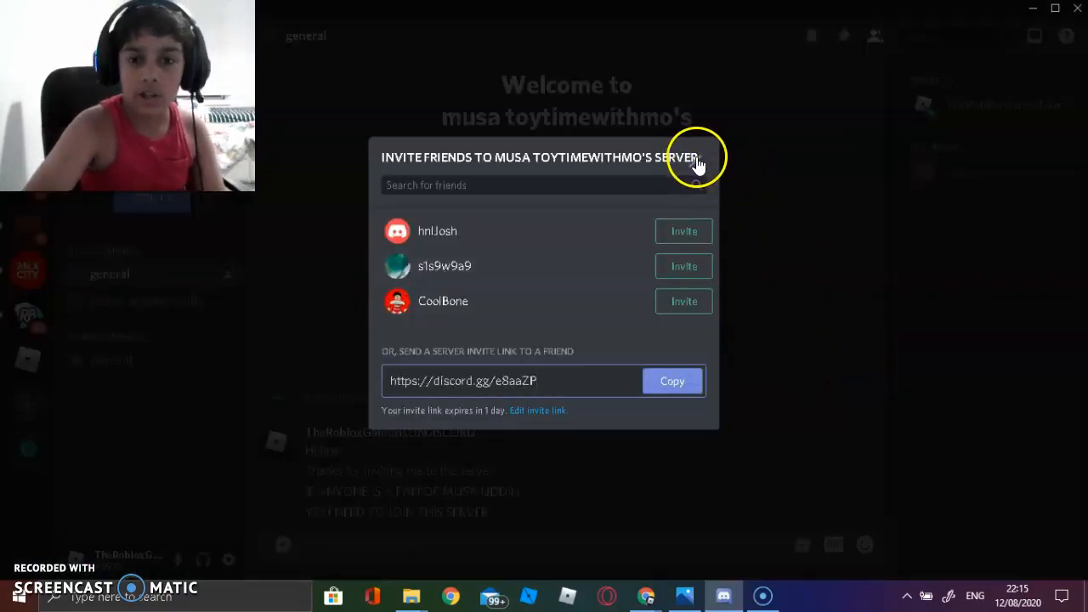
pyautogui.click(697, 157)
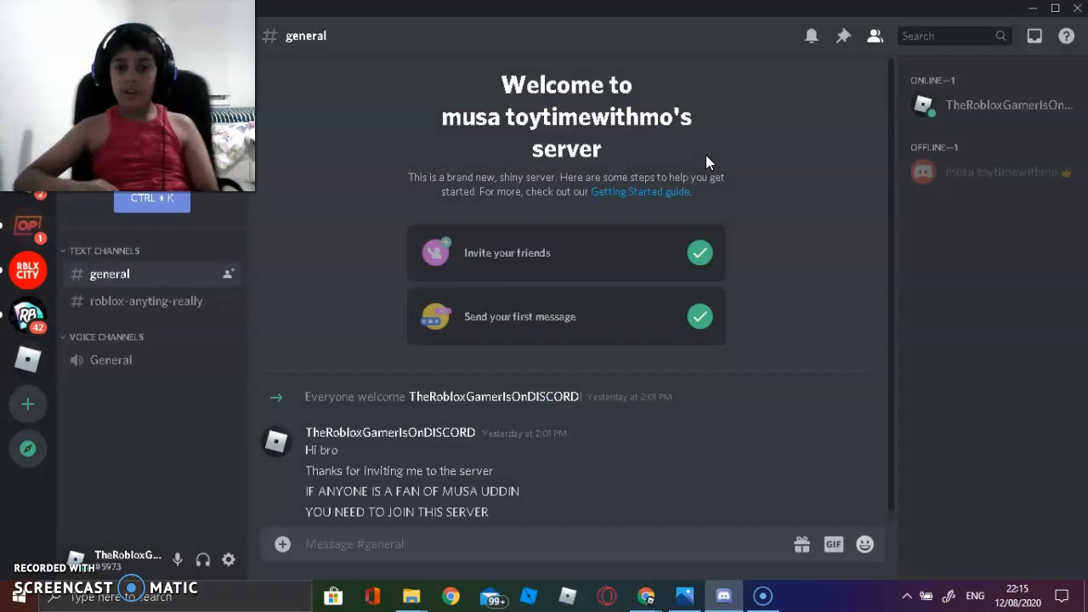